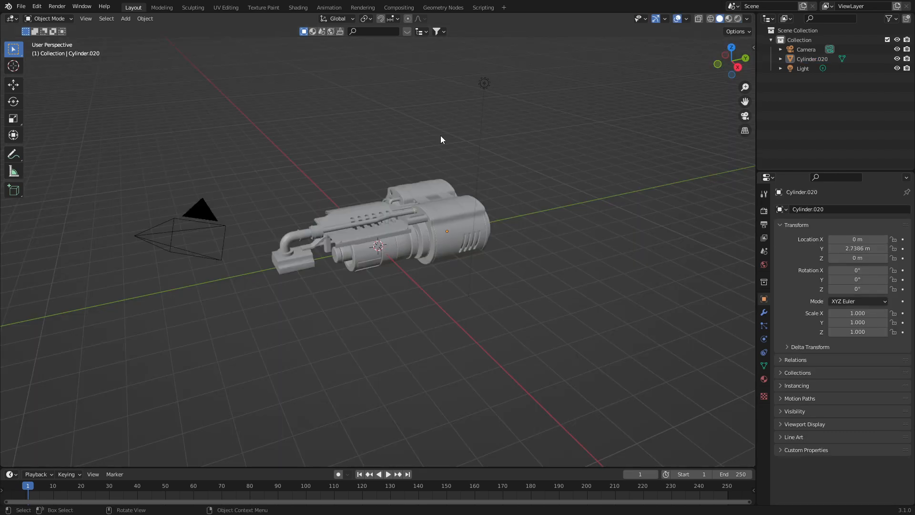
mouse_move(299, 28)
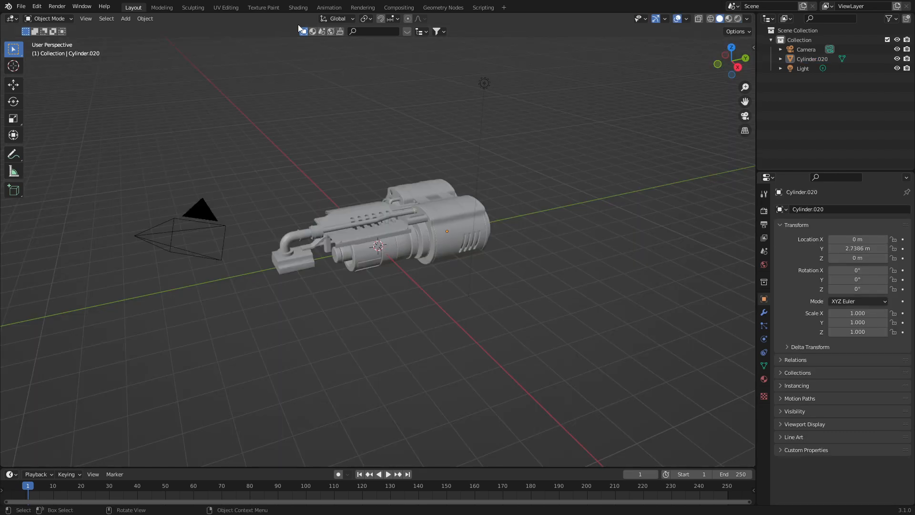
Switch to the Shading workspace to edit the spaceship's material nodes.
click(297, 7)
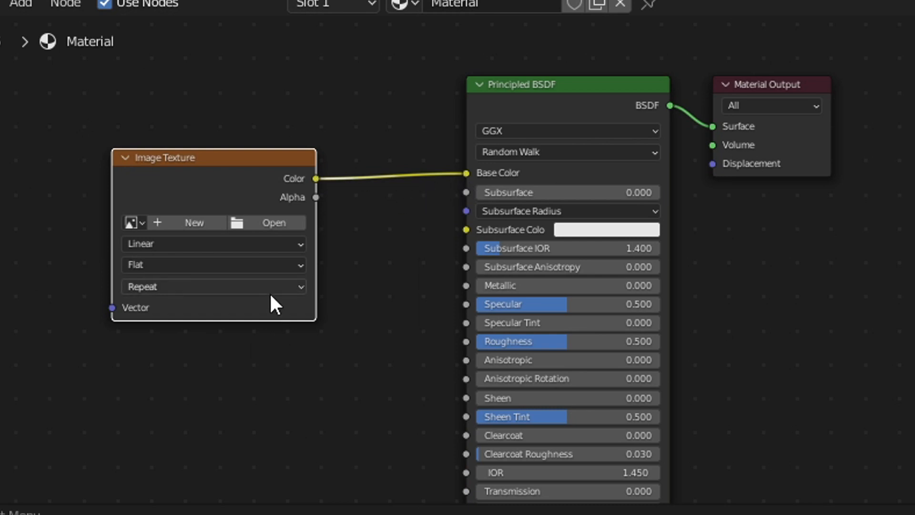
Load SubscribeWillYa.png from Downloads into the Image Texture node.
click(272, 223)
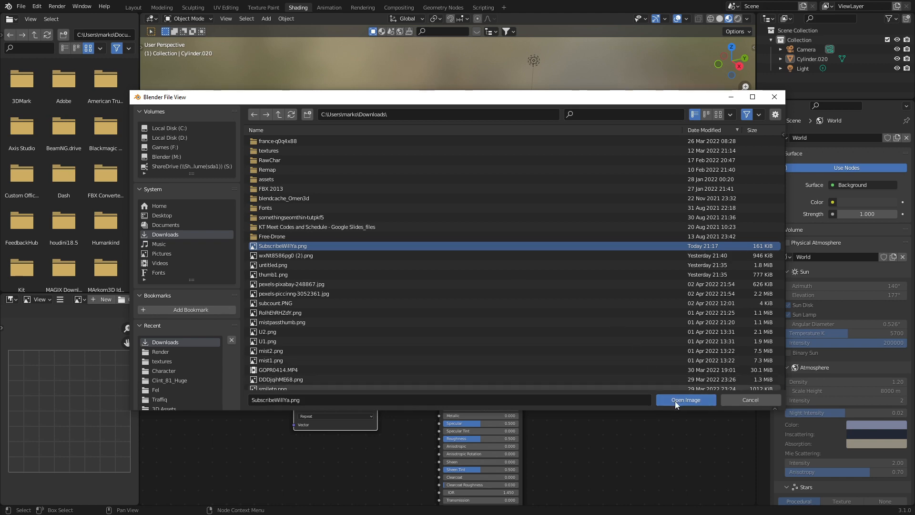
click(686, 400)
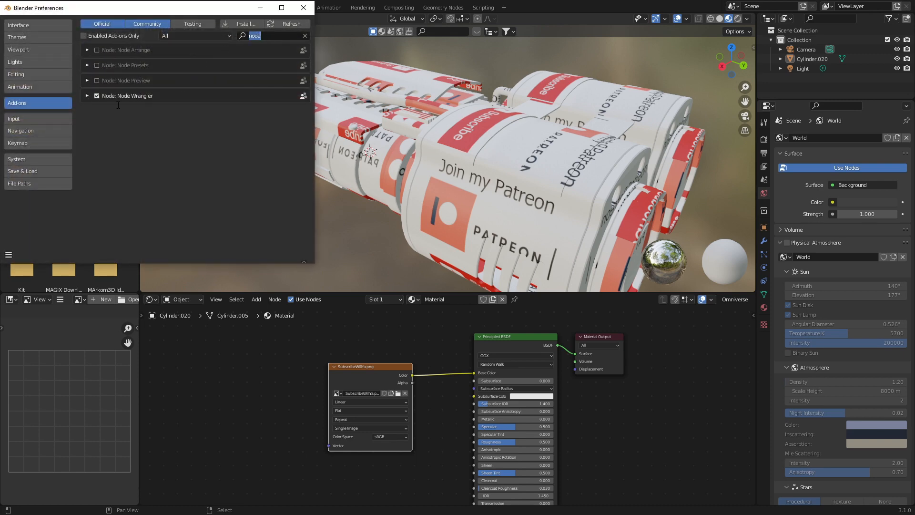
Close Preferences after enabling the Node Wrangler add-on.
click(303, 7)
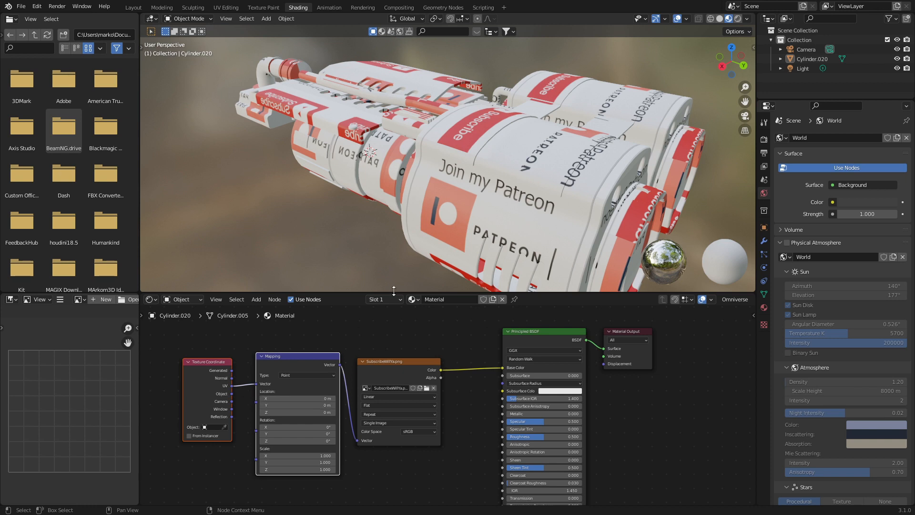
Select the spaceship and apply Smart UV Project to its mesh.
click(499, 205)
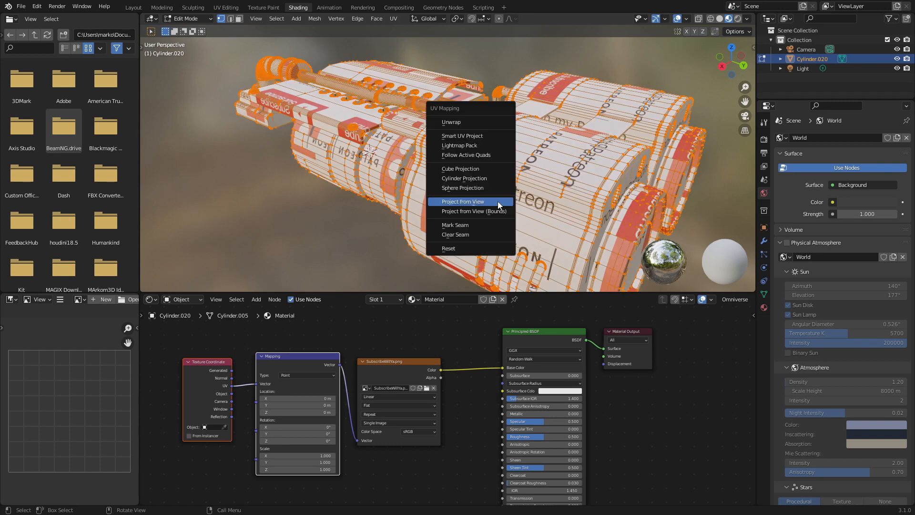
mouse_move(489, 135)
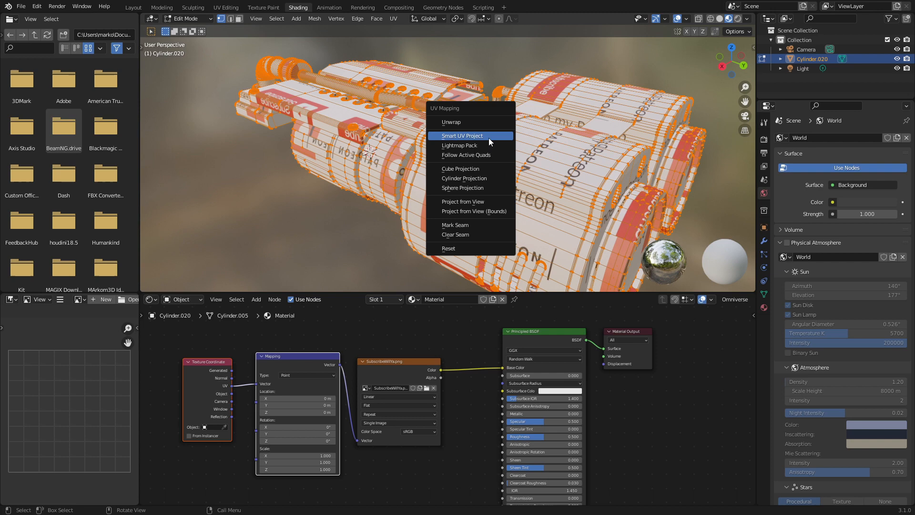
click(461, 136)
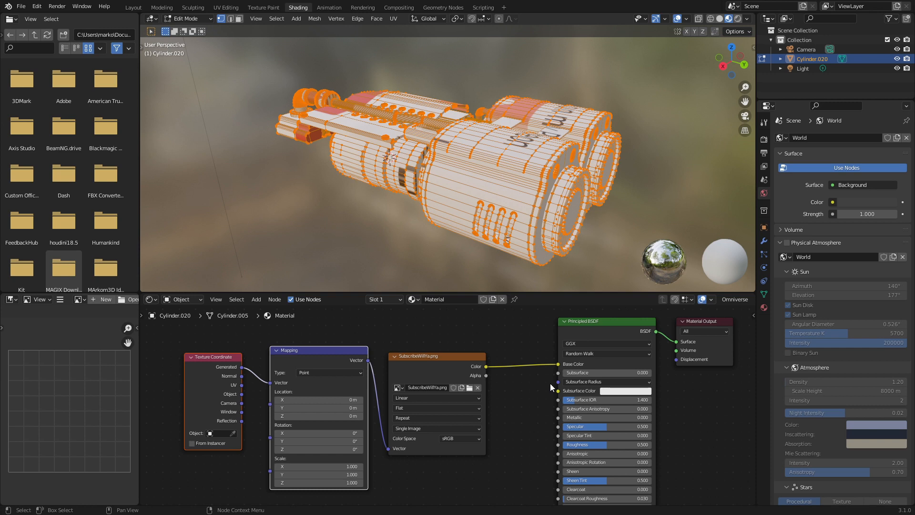
mouse_move(504, 418)
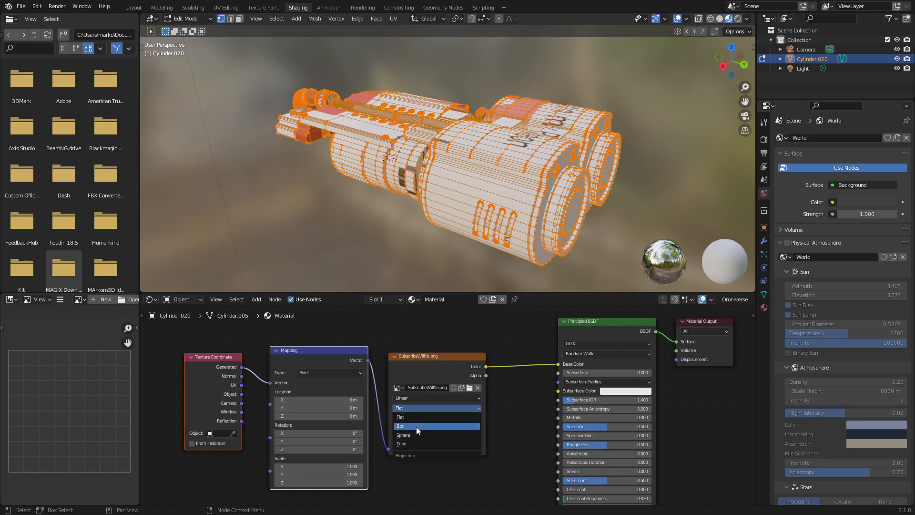
Change the Image Texture projection from Flat to Box.
click(401, 426)
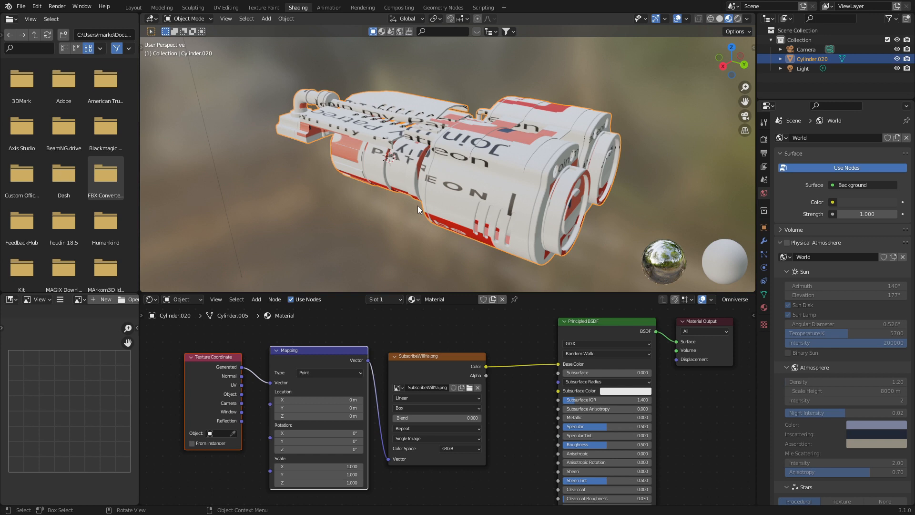
mouse_move(480, 163)
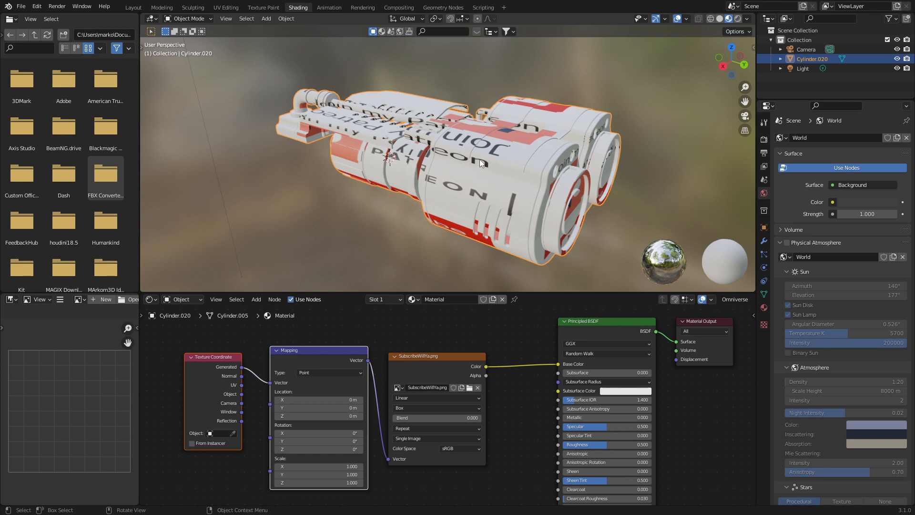
mouse_move(482, 163)
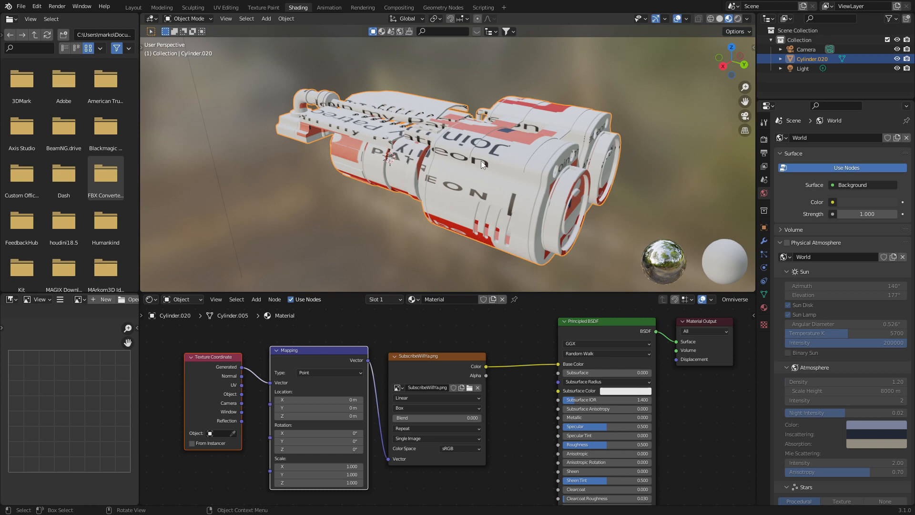
mouse_move(483, 161)
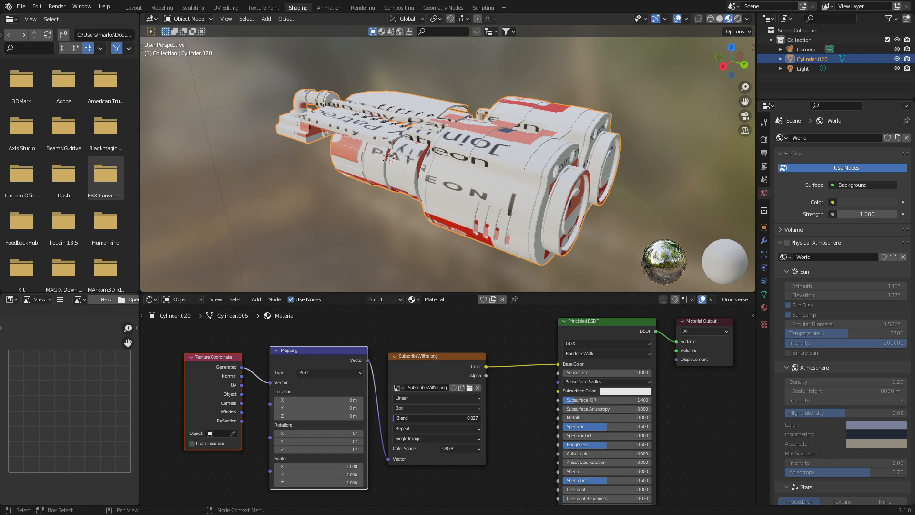
Drag the Image Texture Blend value up, then down to a tiny amount.
drag(411, 417, 431, 418)
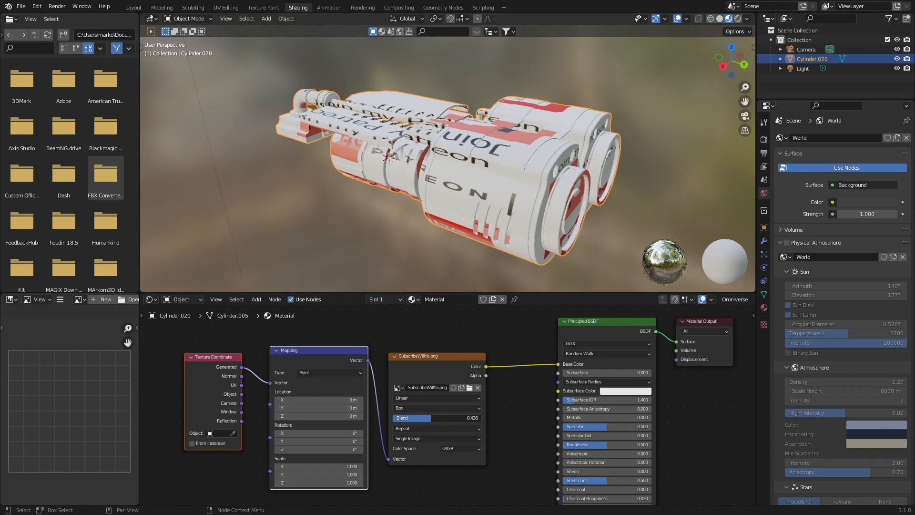
drag(426, 418, 396, 418)
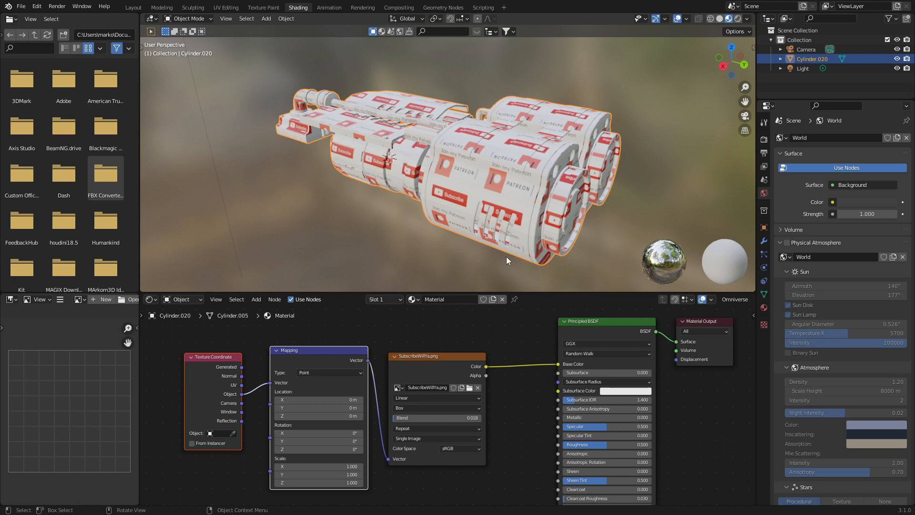
Apply the spaceship's object scale from the Apply transforms menu.
click(286, 18)
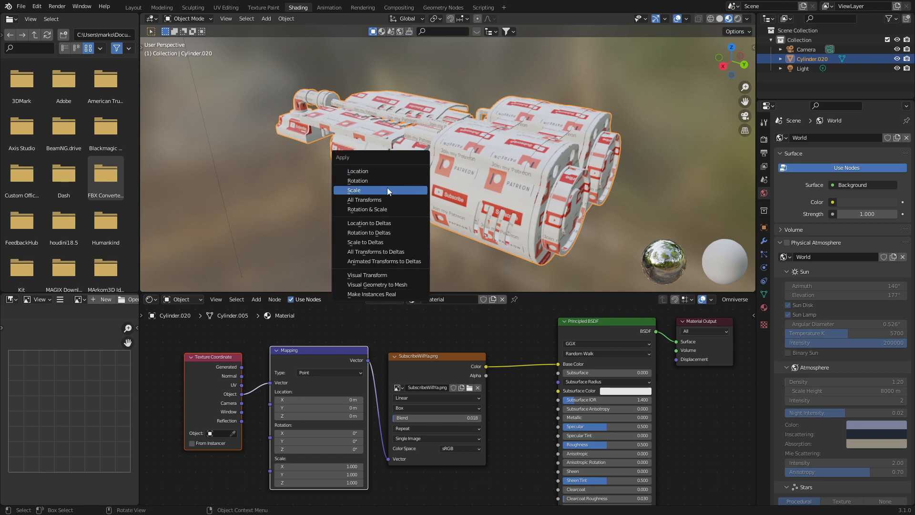
click(354, 189)
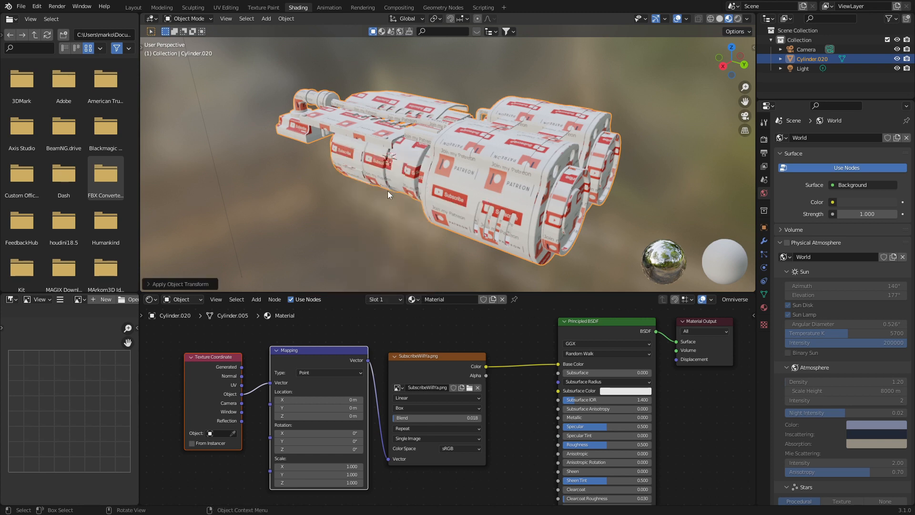